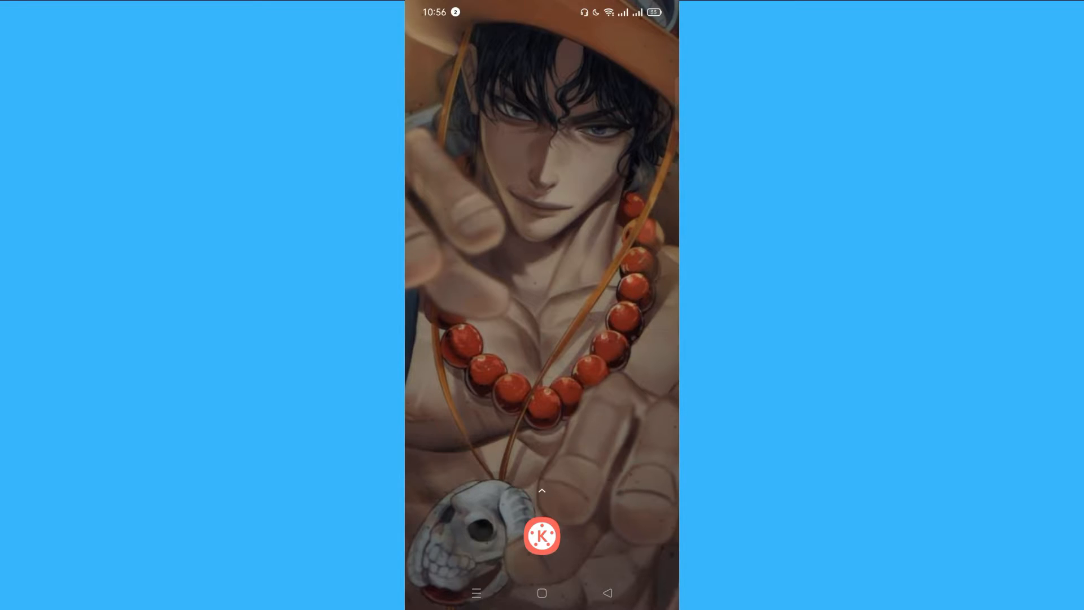
# Launch KineMaster from the home screen to reach the project with the song track.
pyautogui.click(541, 536)
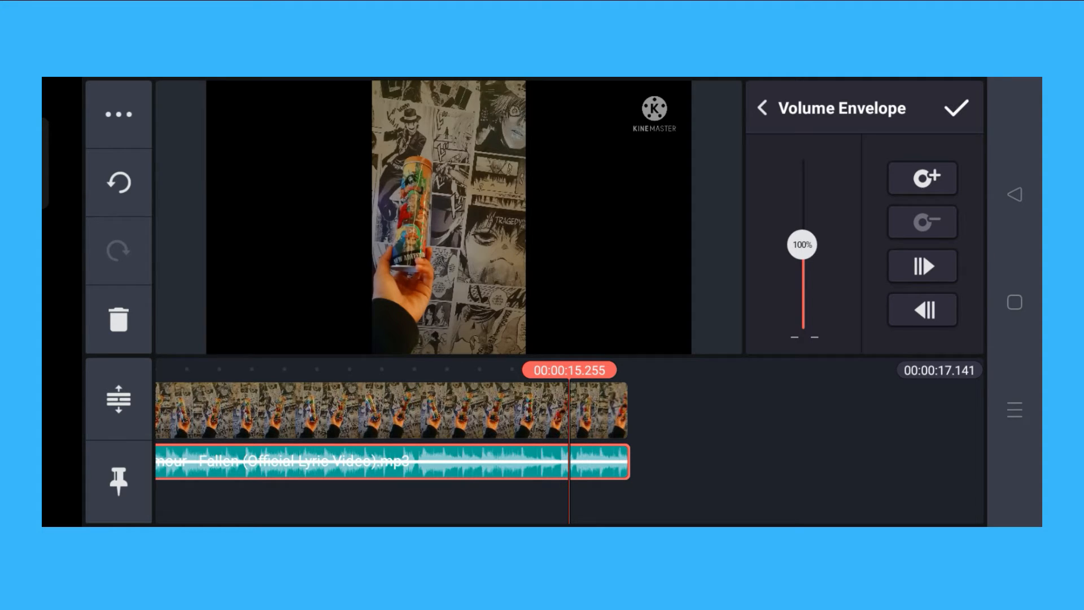
# Add a volume keyframe at 100% on the music track near the 15 s mark.
pyautogui.click(923, 179)
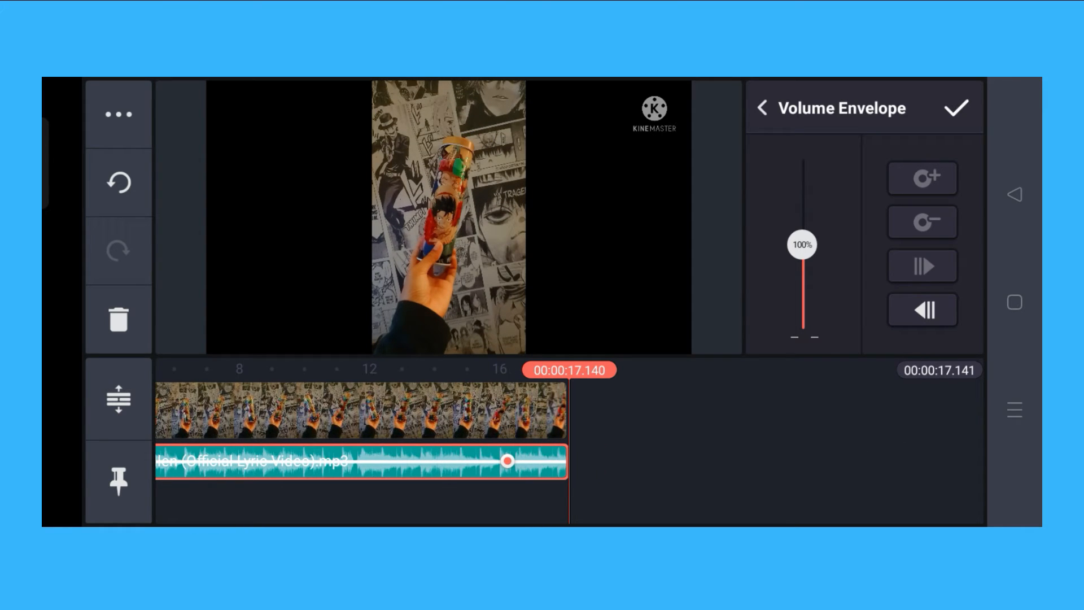
# Drag the ending volume down to 1% so the music fades out, then confirm the envelope.
pyautogui.moveTo(802, 245); pyautogui.dragTo(805, 273)
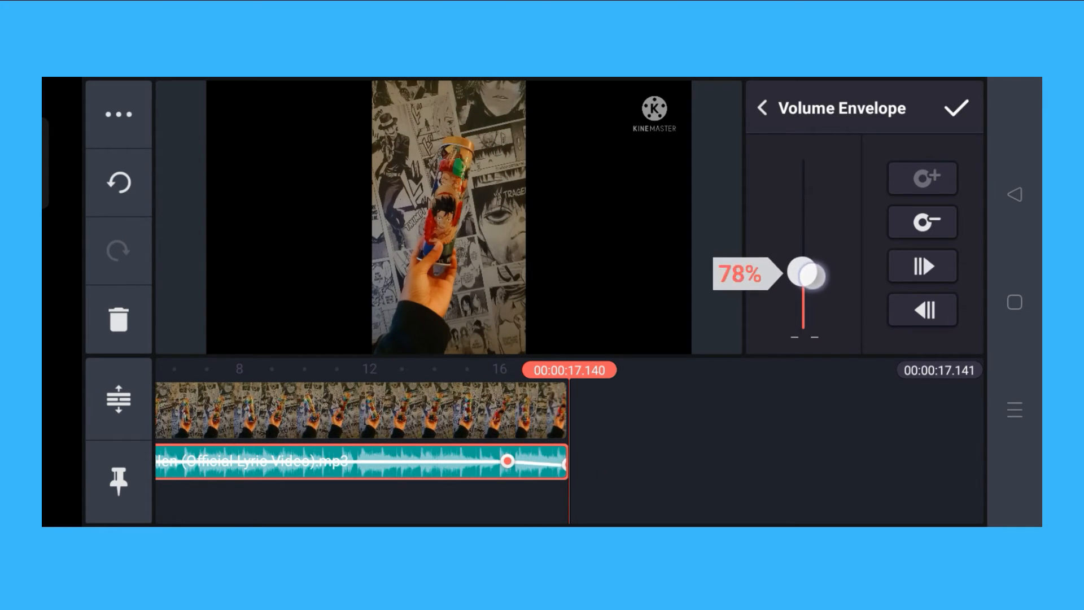
pyautogui.moveTo(805, 273); pyautogui.dragTo(805, 304)
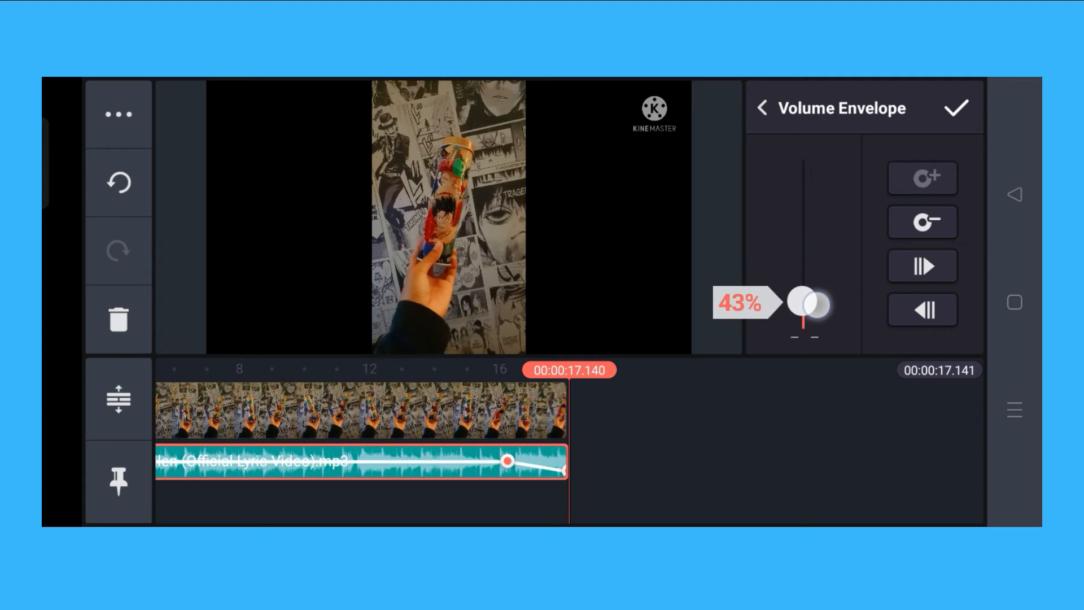
pyautogui.moveTo(804, 303); pyautogui.dragTo(805, 330)
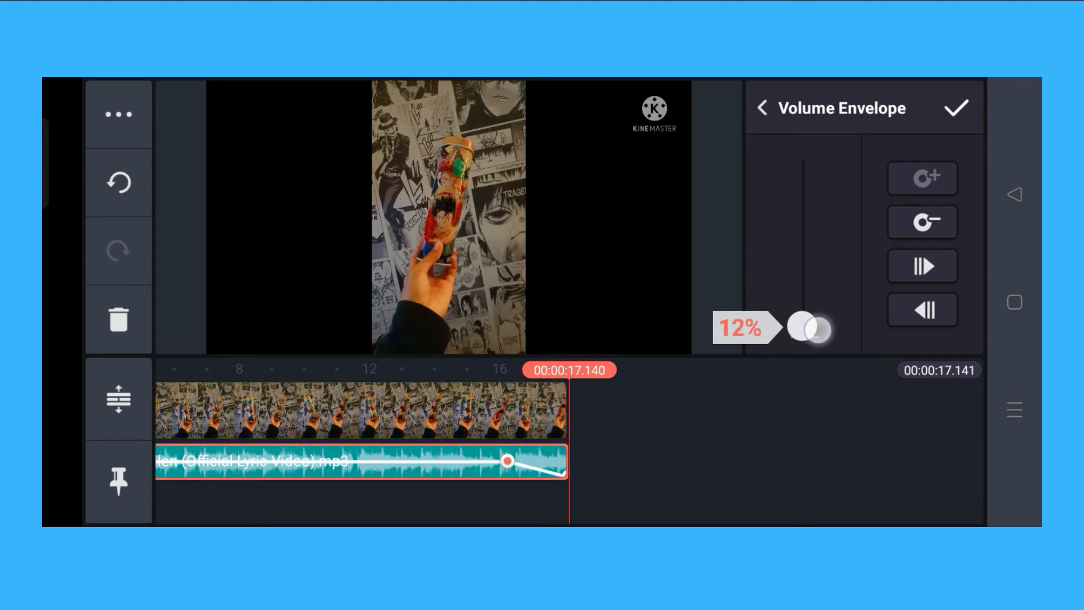
pyautogui.moveTo(808, 330); pyautogui.dragTo(802, 324)
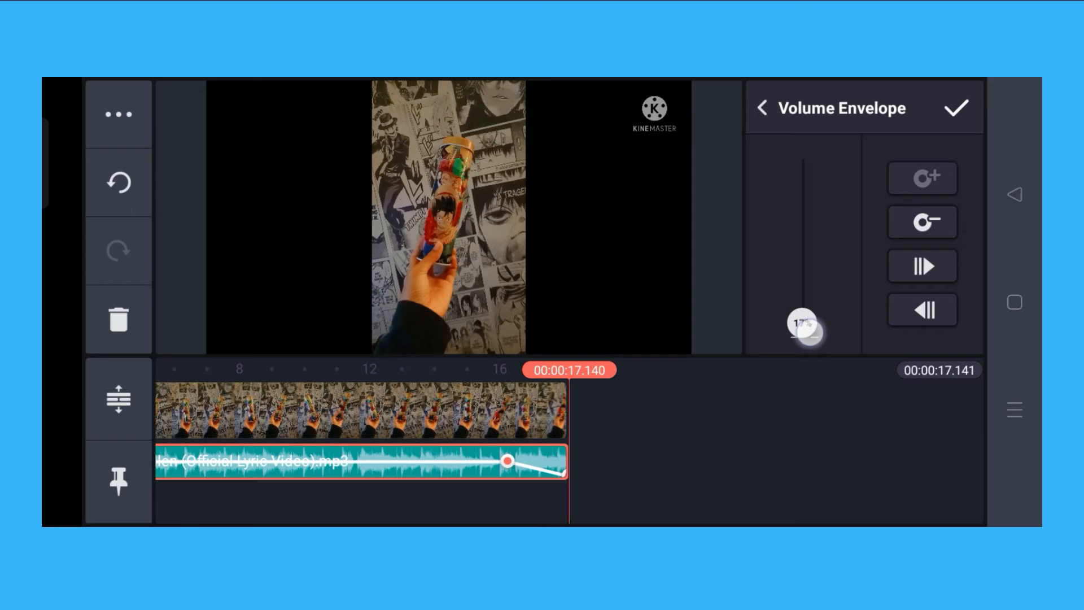
pyautogui.moveTo(802, 326); pyautogui.dragTo(802, 337)
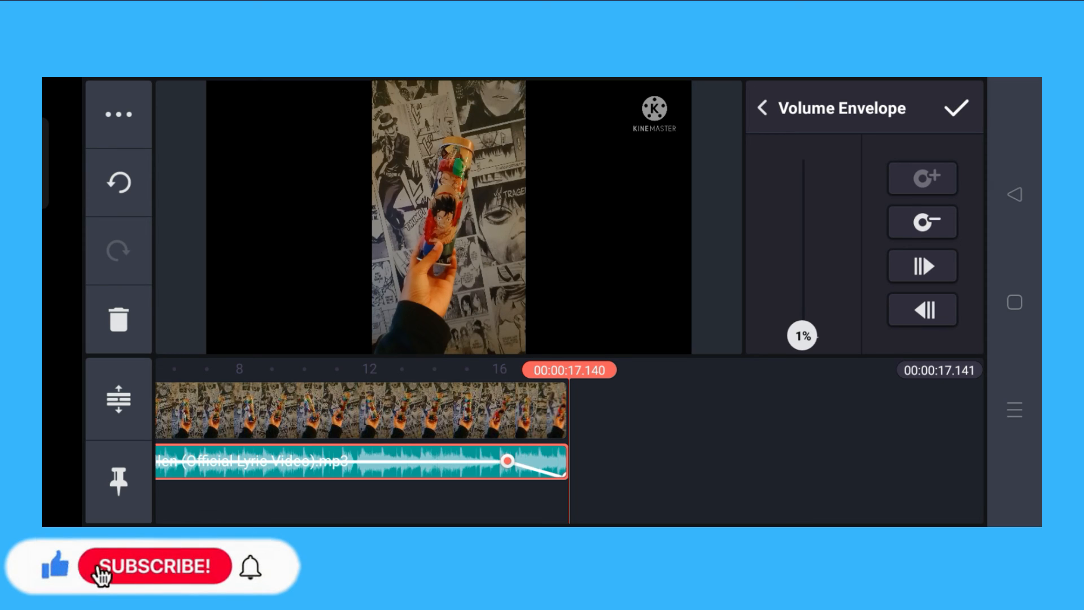
pyautogui.click(159, 566)
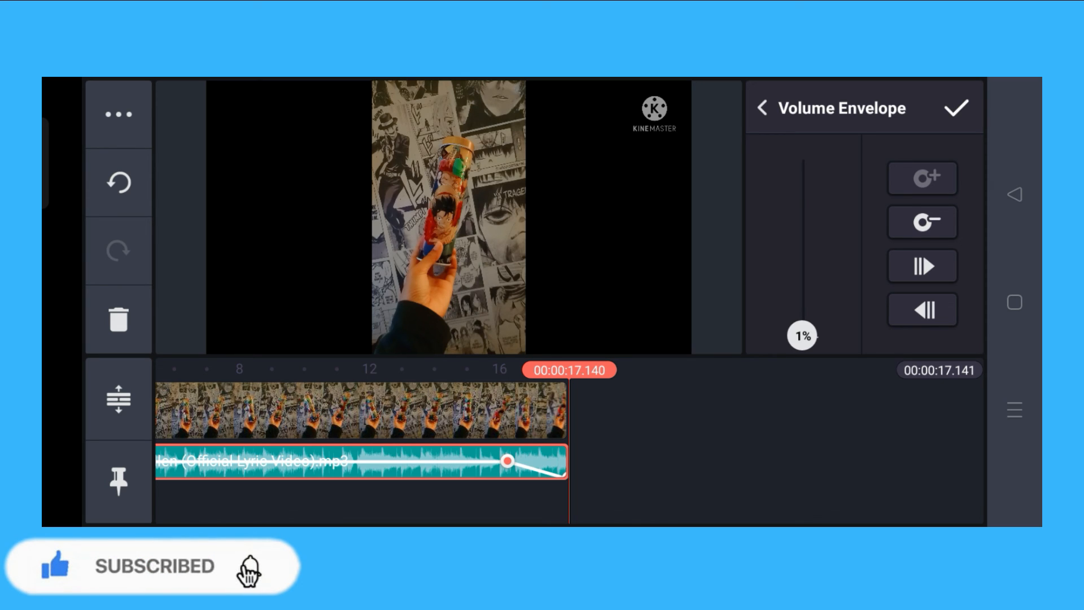